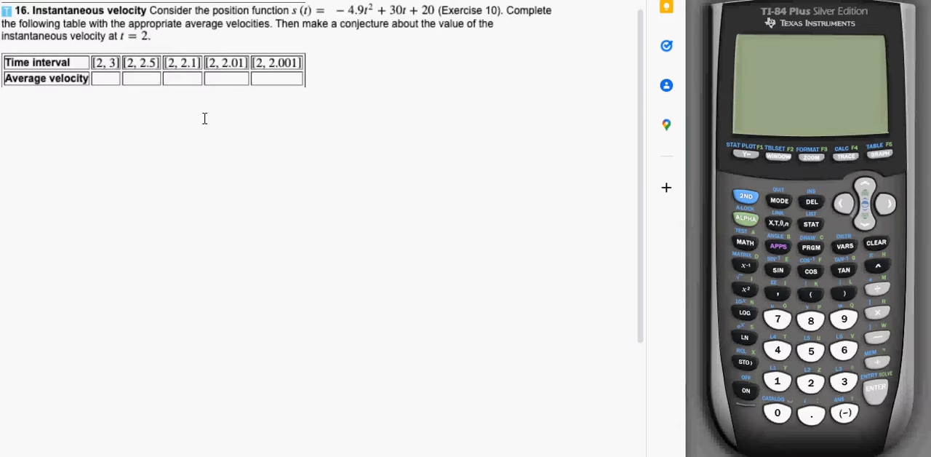
{"action": "mouse_move", "coordinate": [201, 58]}
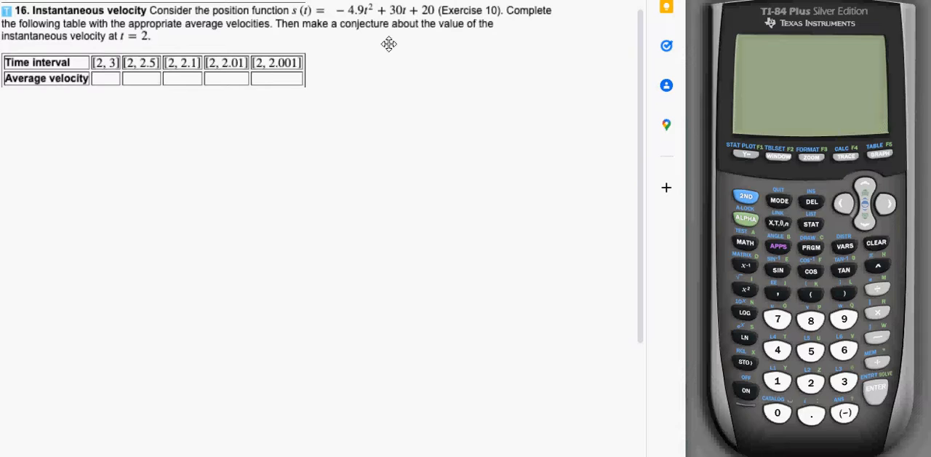
{"action": "mouse_move", "coordinate": [405, 26]}
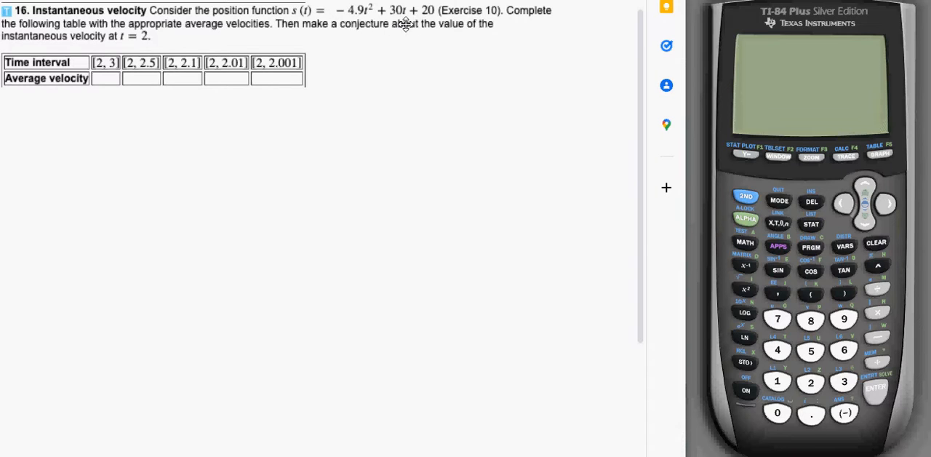
{"action": "mouse_move", "coordinate": [313, 71]}
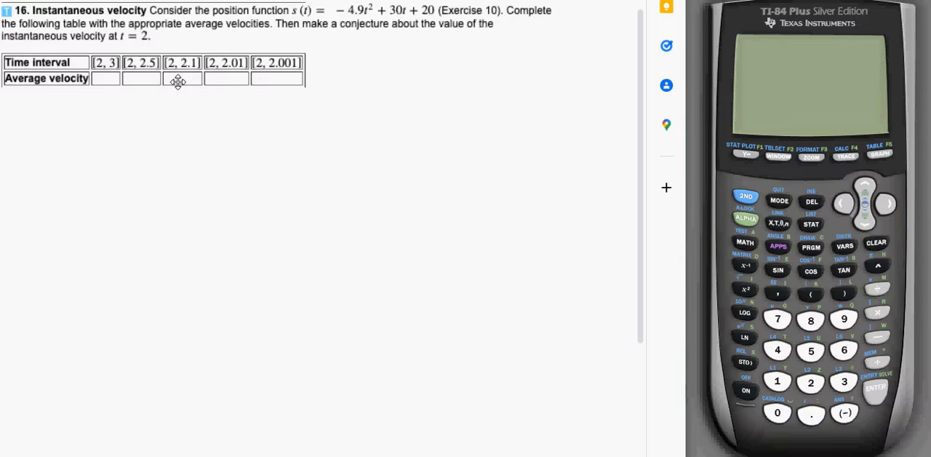
{"action": "mouse_move", "coordinate": [105, 79]}
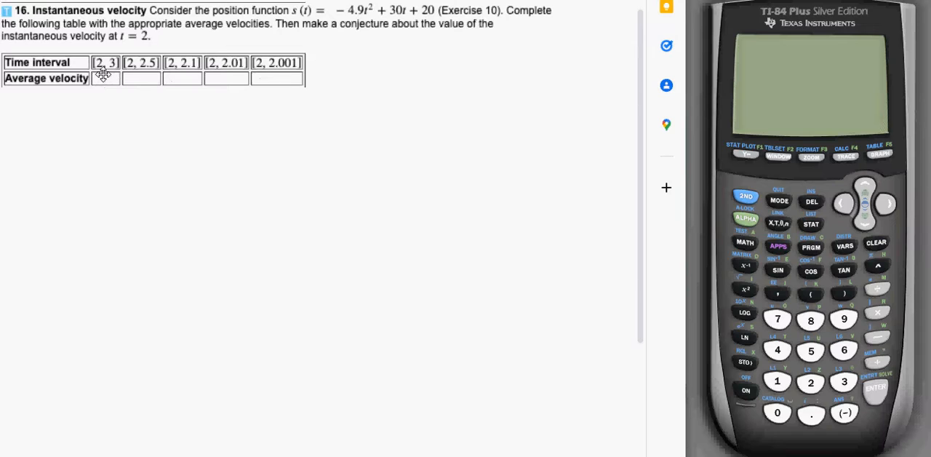
{"action": "mouse_move", "coordinate": [479, 138]}
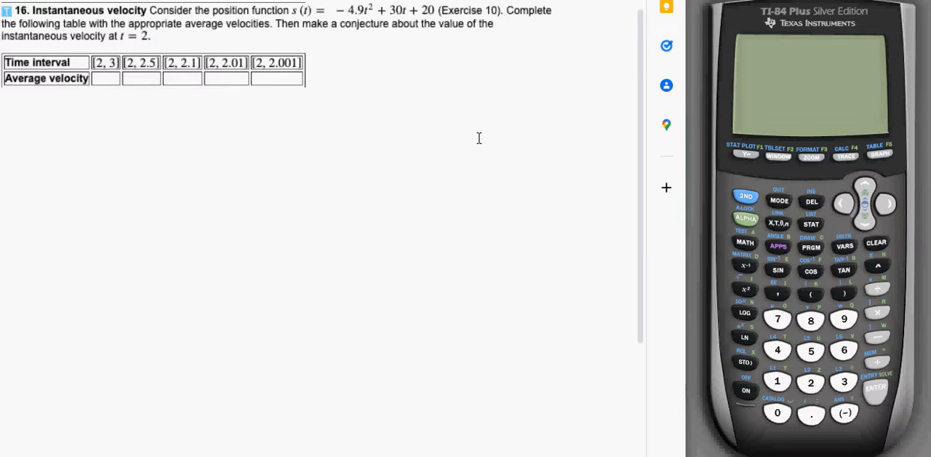
{"action": "mouse_move", "coordinate": [771, 351]}
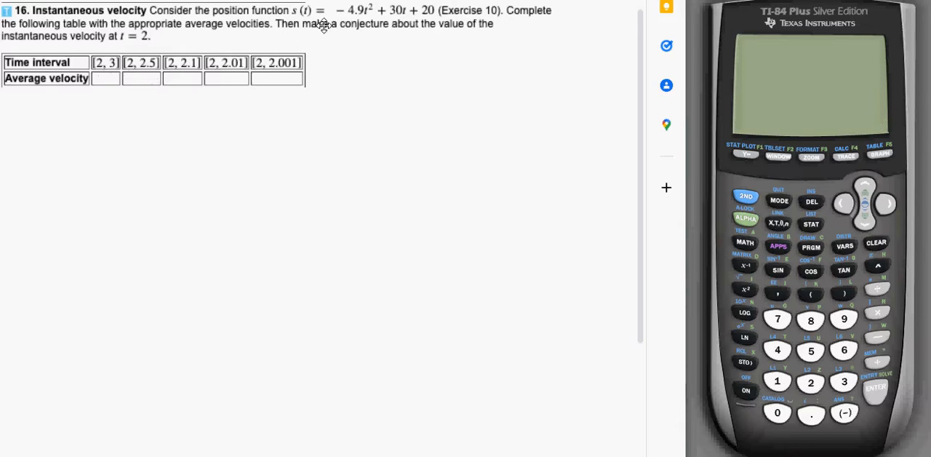
{"action": "mouse_move", "coordinate": [730, 312]}
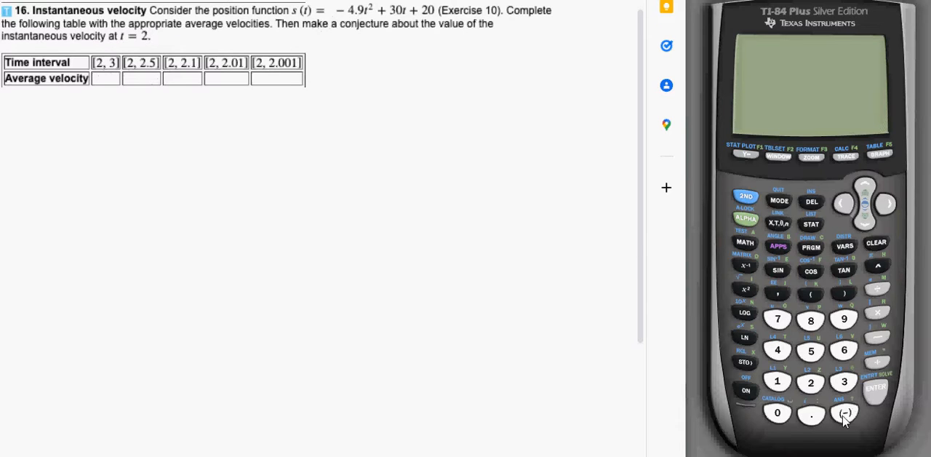
{"action": "mouse_move", "coordinate": [744, 390]}
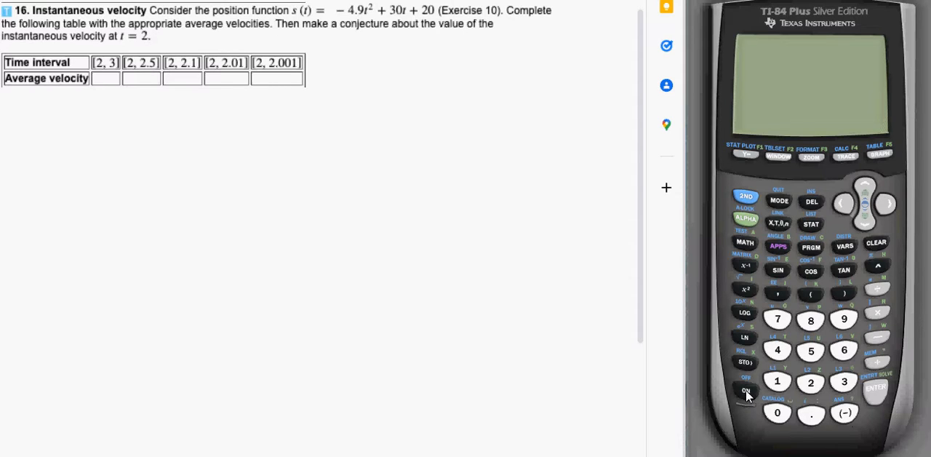
Switch the calculator on to begin evaluating the position function.
{"action": "left_click", "coordinate": [844, 414]}
{"action": "type", "text": "-4.9*2²+30*2+20"}
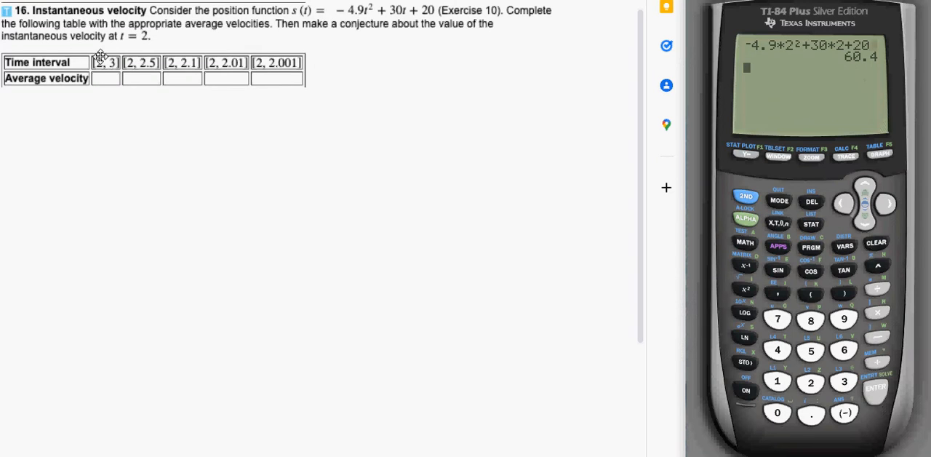
{"action": "mouse_move", "coordinate": [112, 78]}
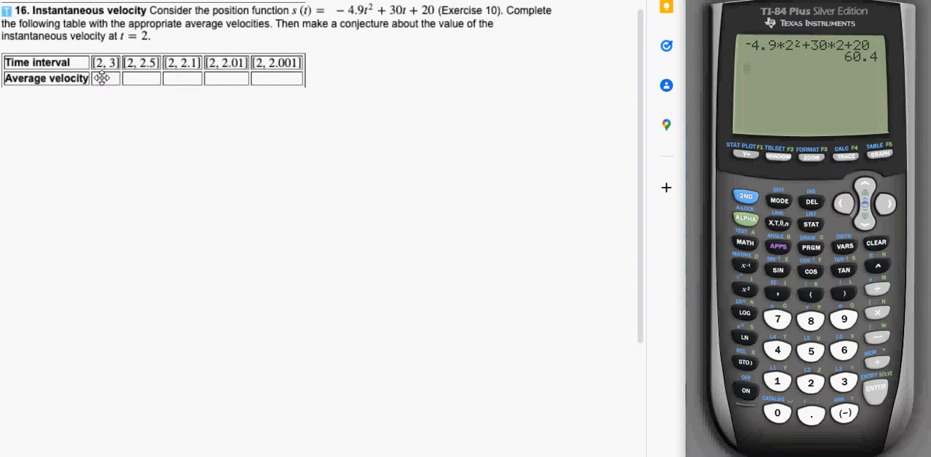
{"action": "mouse_move", "coordinate": [135, 86]}
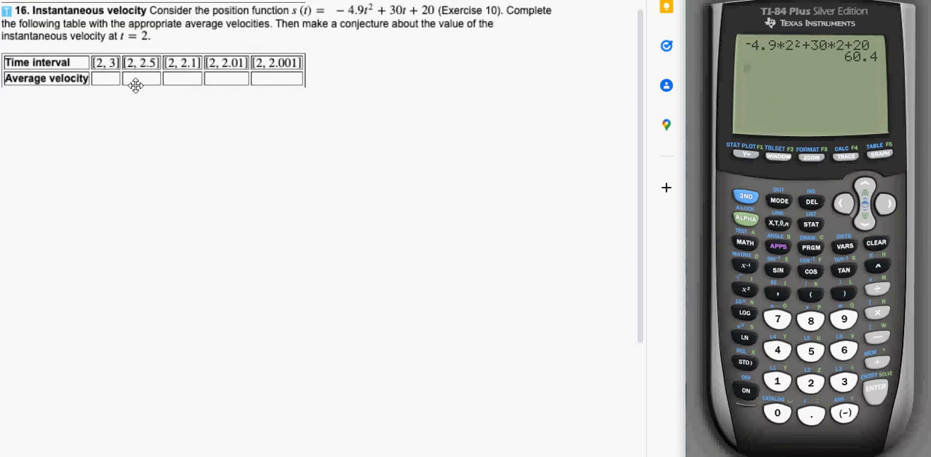
{"action": "mouse_move", "coordinate": [128, 93]}
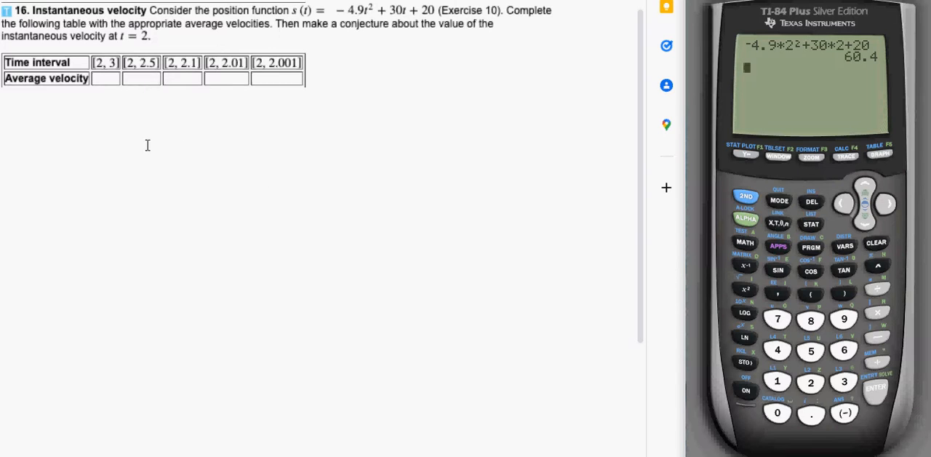
{"action": "mouse_move", "coordinate": [114, 72]}
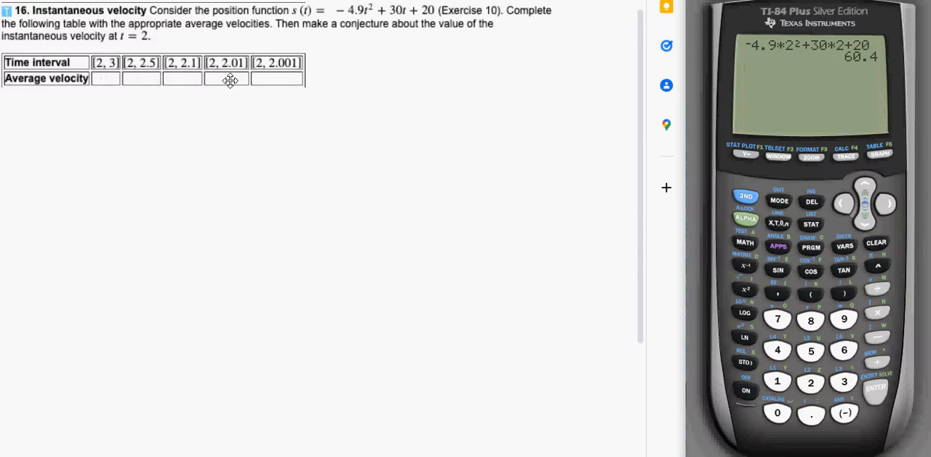
{"action": "mouse_move", "coordinate": [285, 75]}
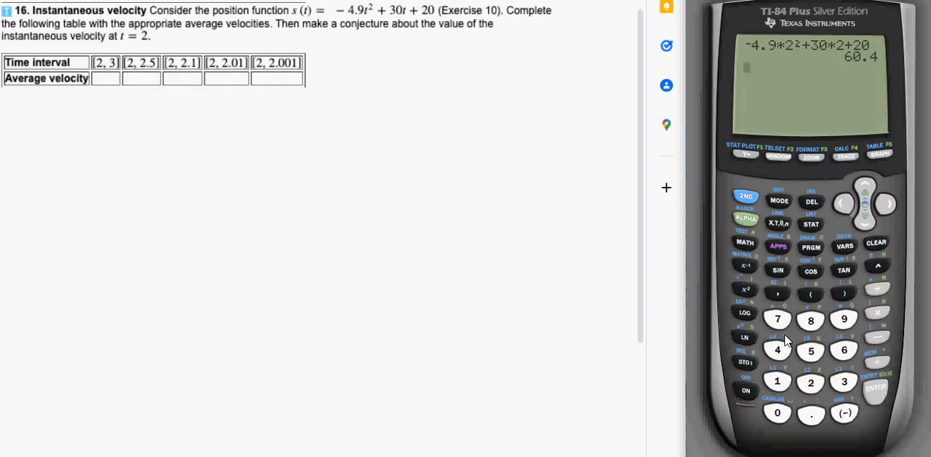
Enter 3 and evaluate it so Ans holds the endpoint 3.
{"action": "left_click", "coordinate": [844, 381]}
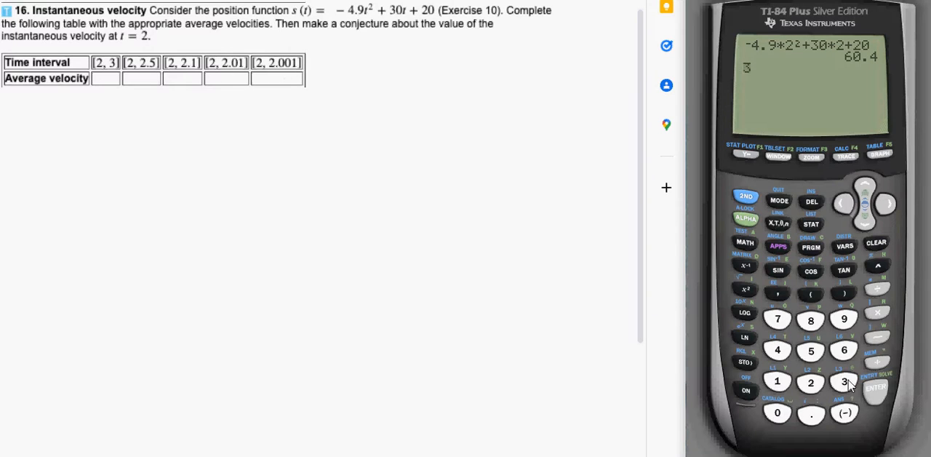
{"action": "left_click", "coordinate": [876, 387]}
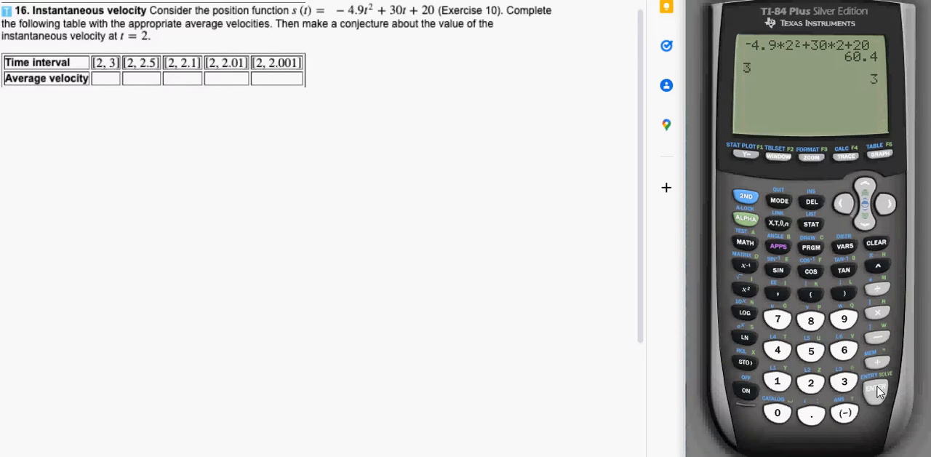
{"action": "mouse_move", "coordinate": [858, 412]}
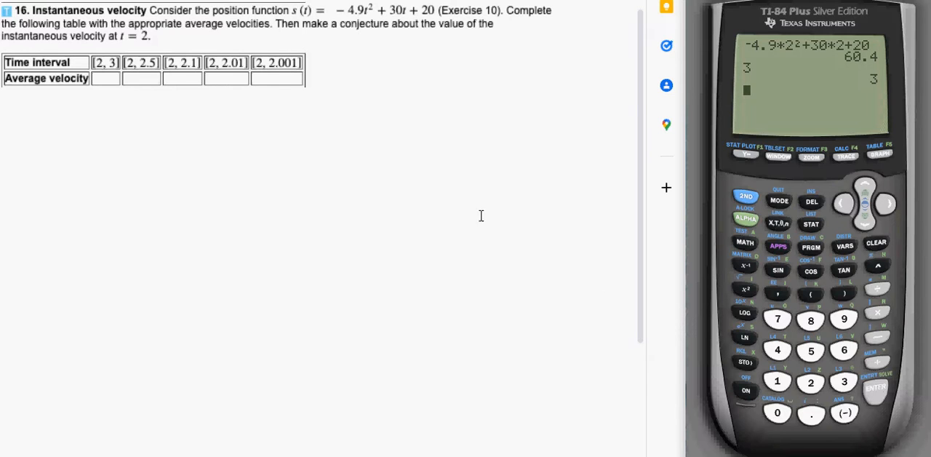
{"action": "mouse_move", "coordinate": [119, 46]}
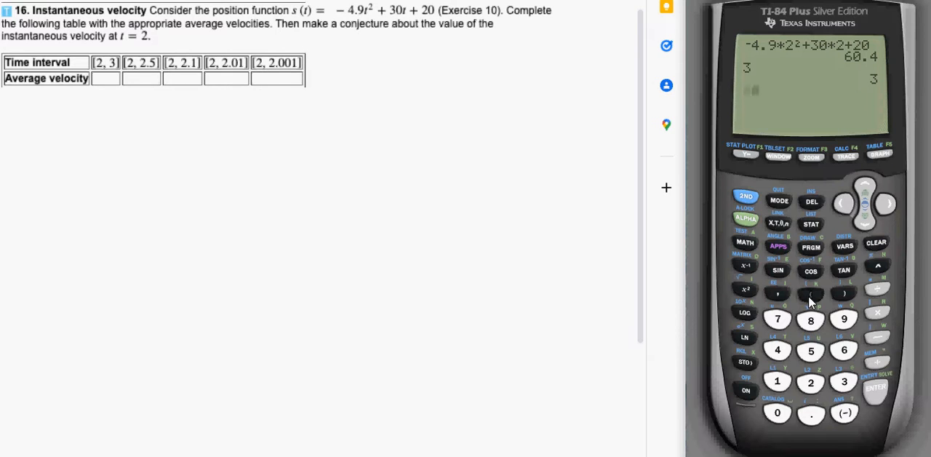
Key in (-4.9Ans²+30Ans+20-60.4)/(Ans-2) as the average-velocity expression.
{"action": "left_click", "coordinate": [810, 294]}
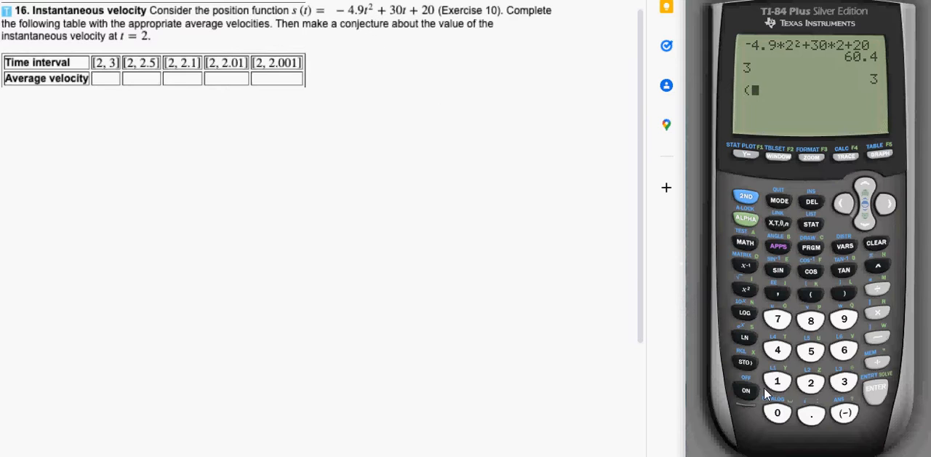
{"action": "left_click", "coordinate": [777, 349]}
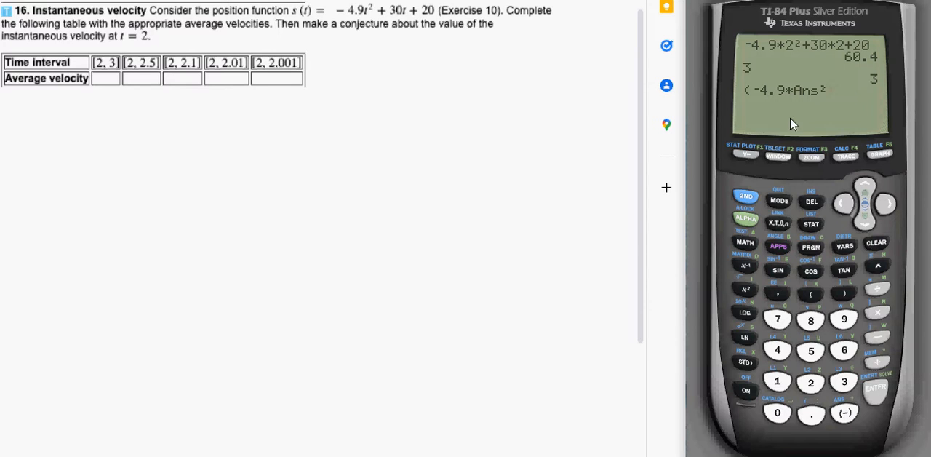
{"action": "mouse_move", "coordinate": [783, 102]}
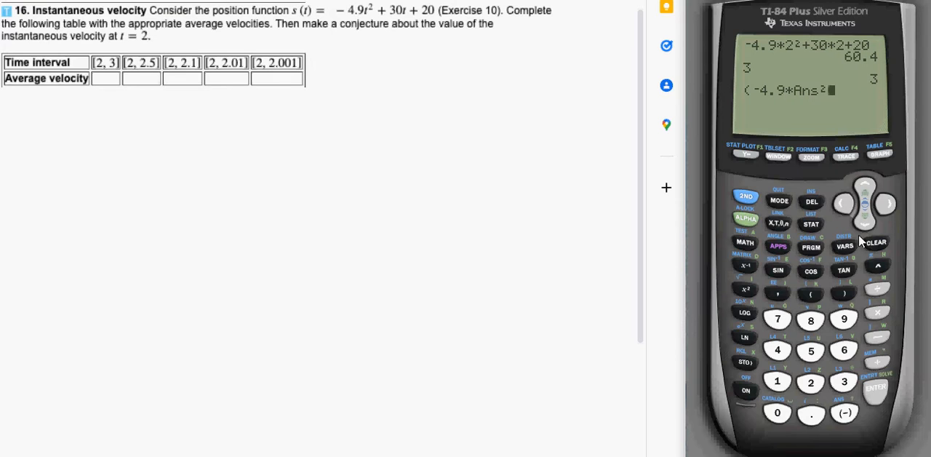
{"action": "mouse_move", "coordinate": [876, 366]}
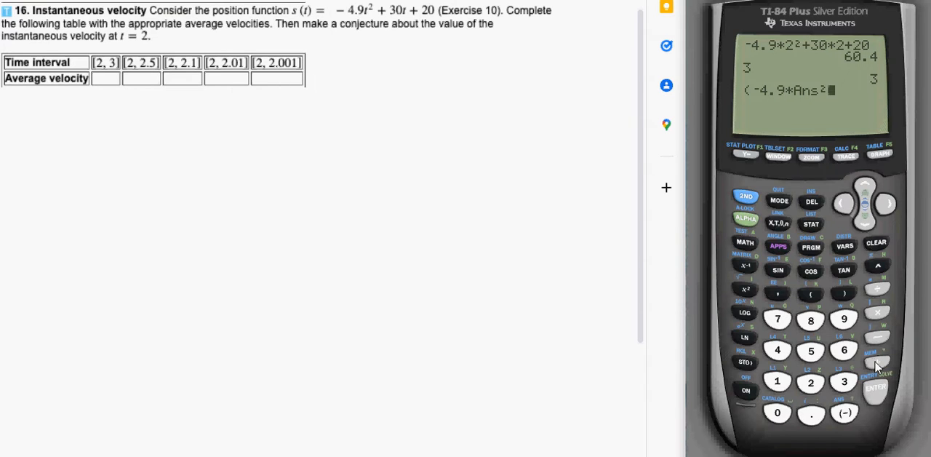
{"action": "type", "text": "+30*Ans+20"}
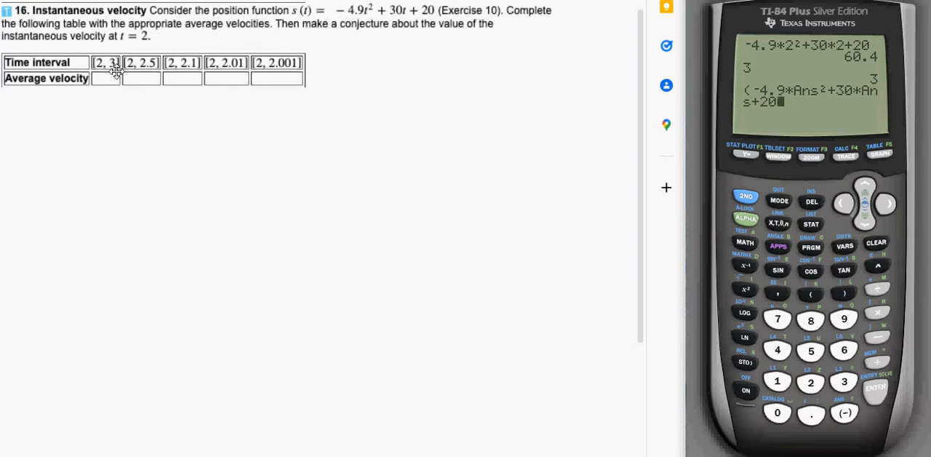
{"action": "mouse_move", "coordinate": [882, 346]}
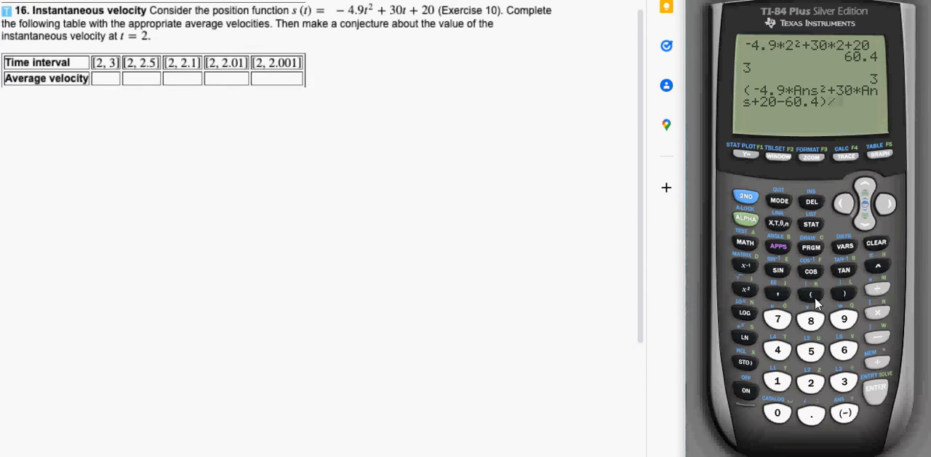
{"action": "left_click", "coordinate": [810, 294]}
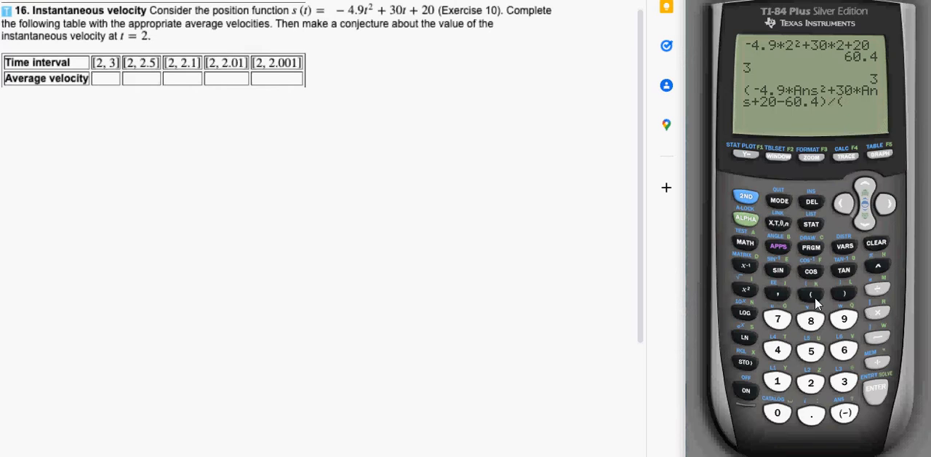
{"action": "mouse_move", "coordinate": [836, 396]}
{"action": "type", "text": "Ans-2)"}
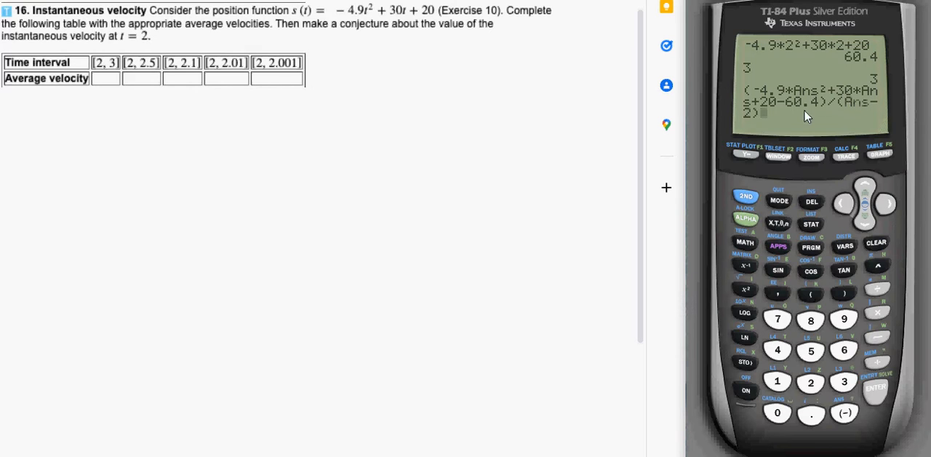
{"action": "mouse_move", "coordinate": [814, 96]}
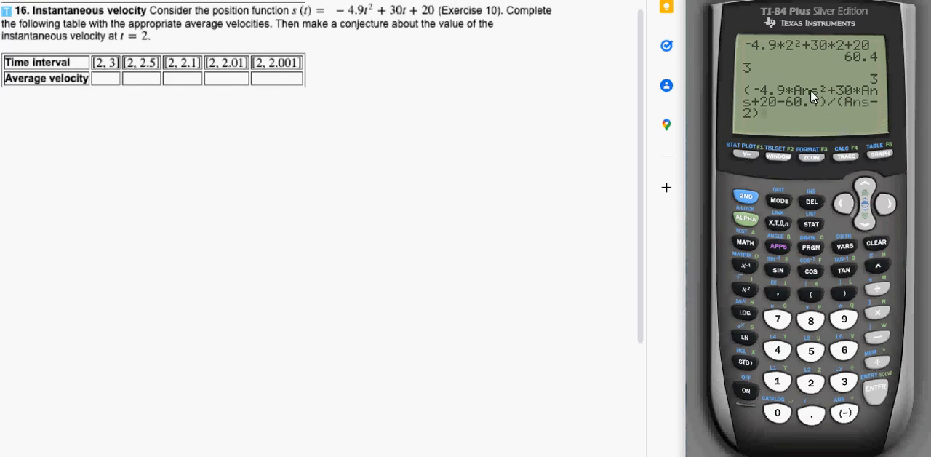
{"action": "mouse_move", "coordinate": [812, 107]}
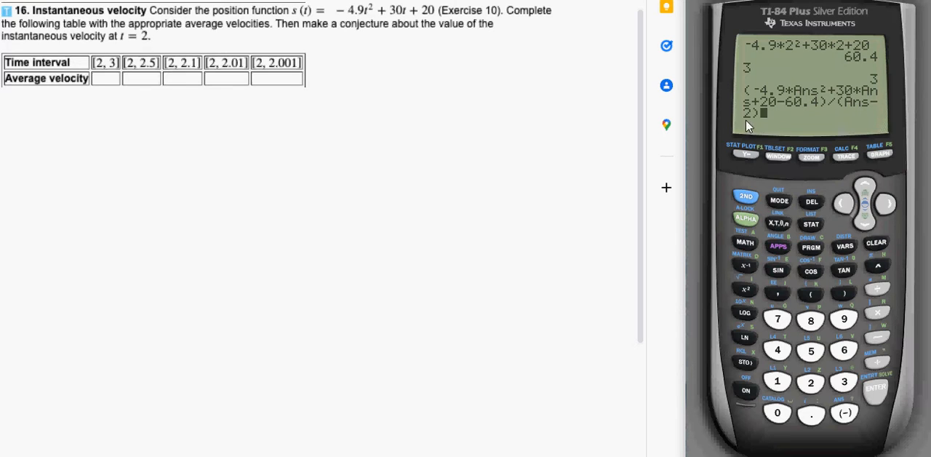
{"action": "mouse_move", "coordinate": [881, 396]}
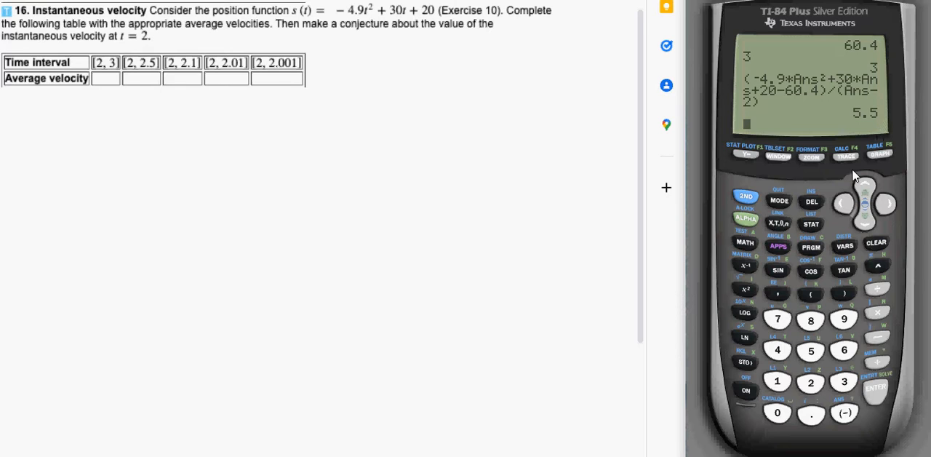
{"action": "mouse_move", "coordinate": [763, 253]}
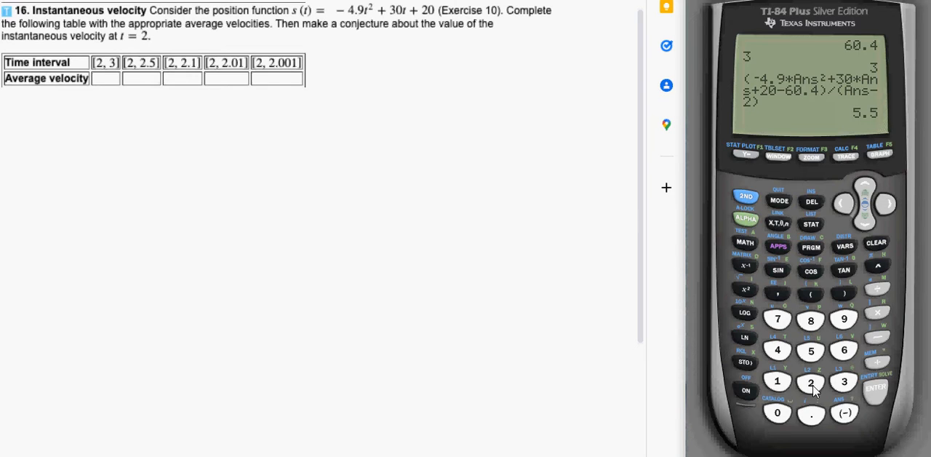
Enter 2.5 and store it as Ans for the [2, 2.5] interval.
{"action": "left_click", "coordinate": [810, 350]}
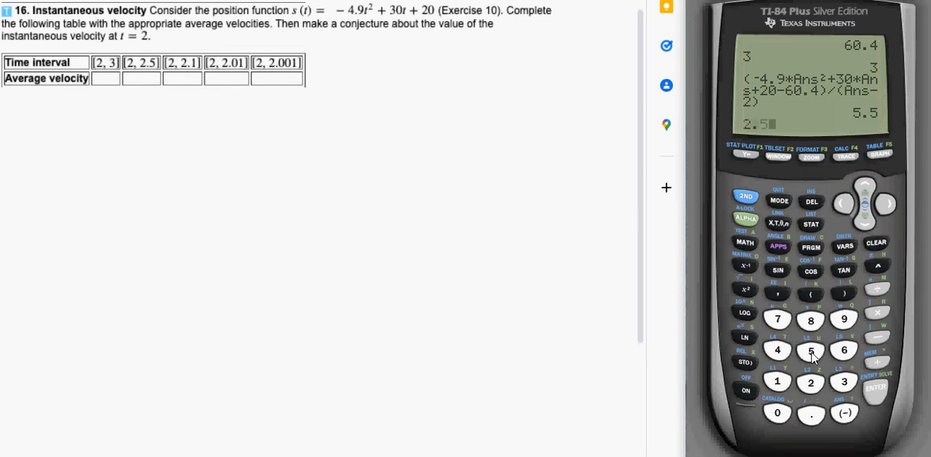
{"action": "left_click", "coordinate": [875, 390]}
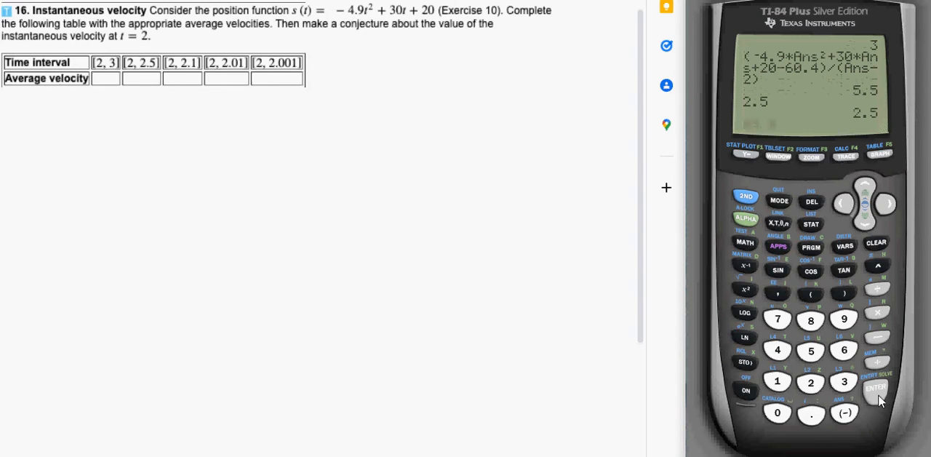
{"action": "mouse_move", "coordinate": [859, 136]}
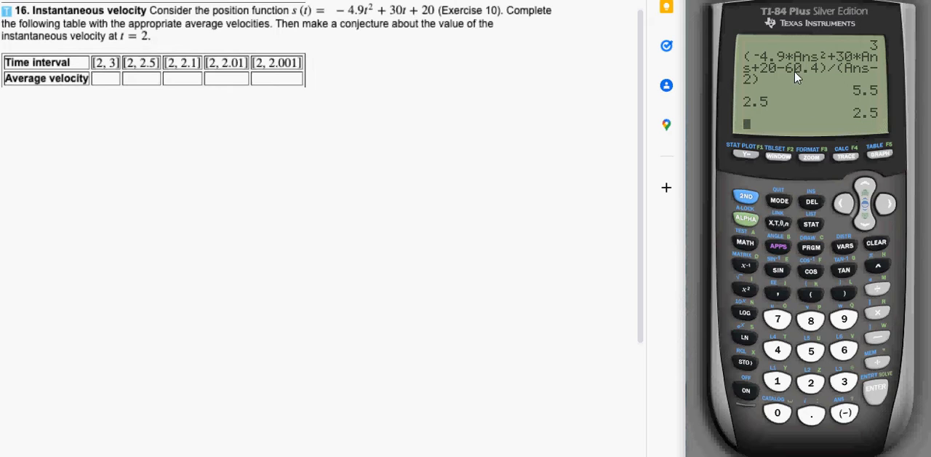
{"action": "mouse_move", "coordinate": [766, 80]}
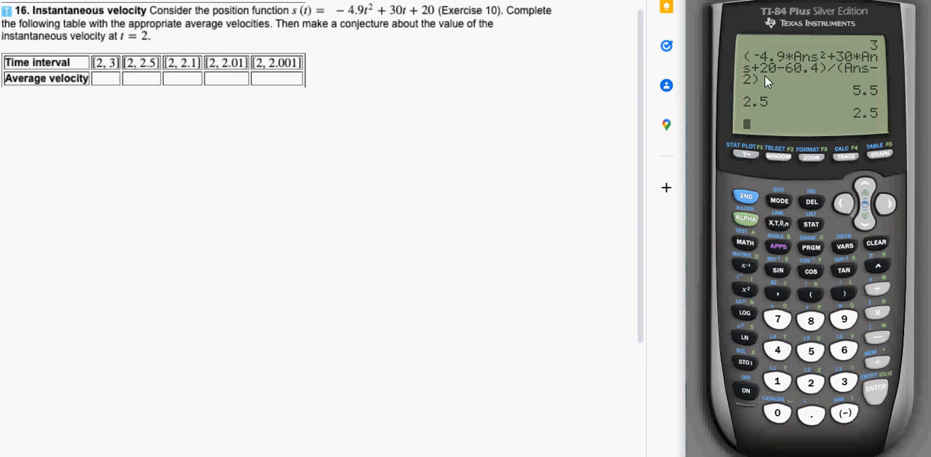
{"action": "mouse_move", "coordinate": [751, 212]}
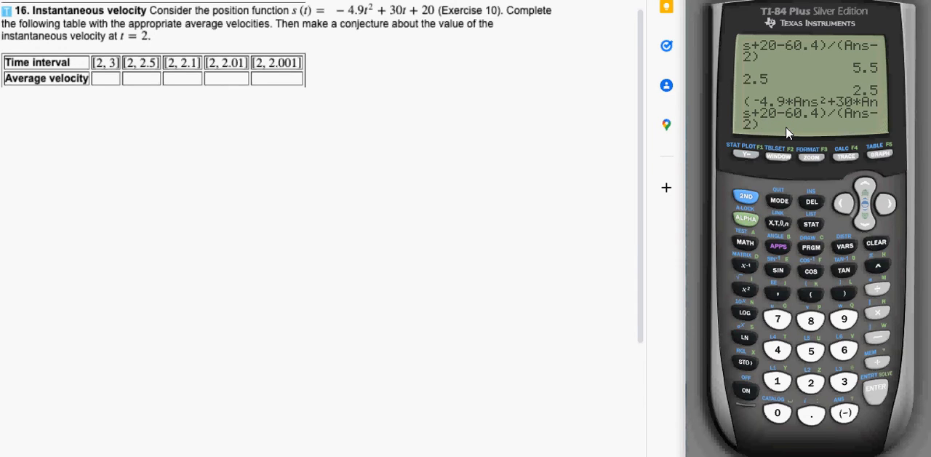
{"action": "mouse_move", "coordinate": [813, 109]}
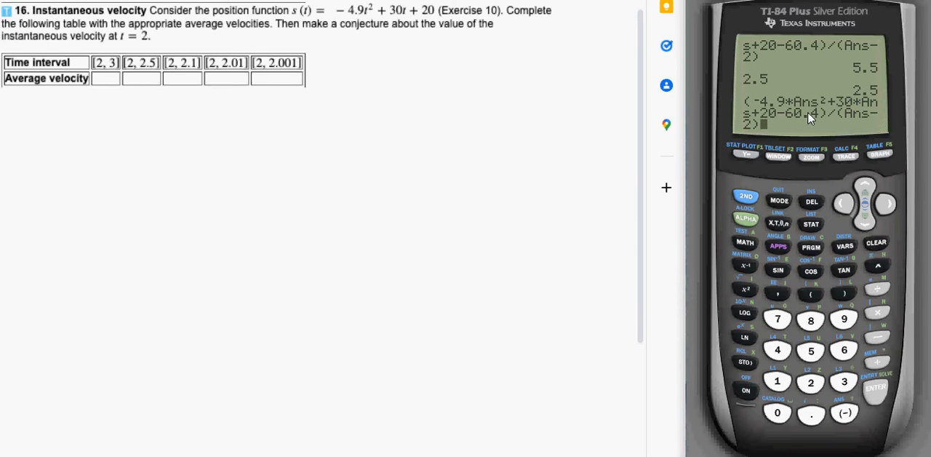
{"action": "mouse_move", "coordinate": [785, 181]}
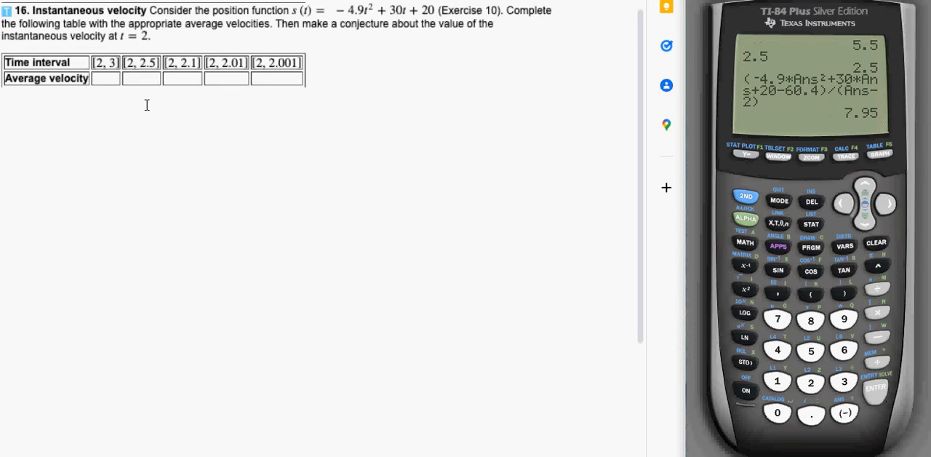
{"action": "mouse_move", "coordinate": [143, 79]}
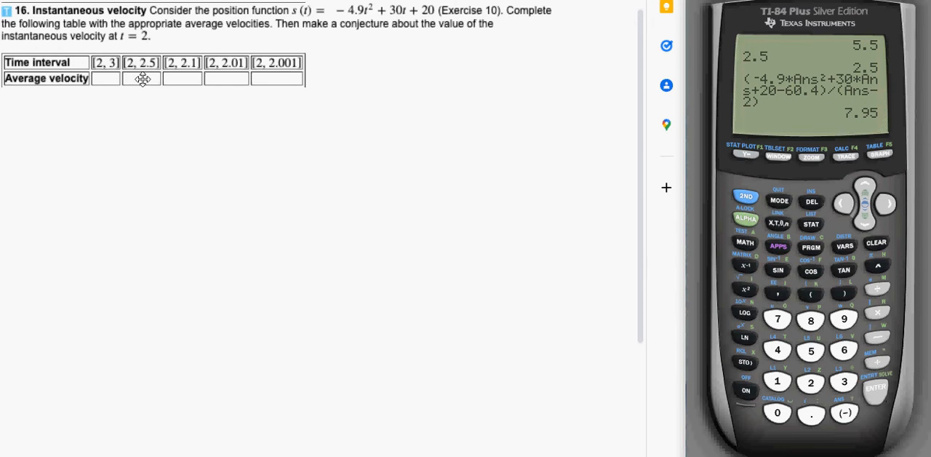
{"action": "mouse_move", "coordinate": [172, 78]}
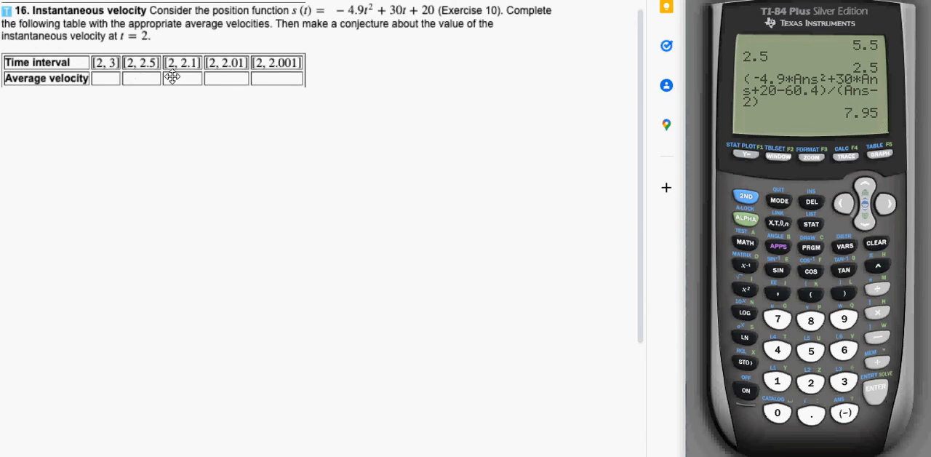
{"action": "mouse_move", "coordinate": [835, 396]}
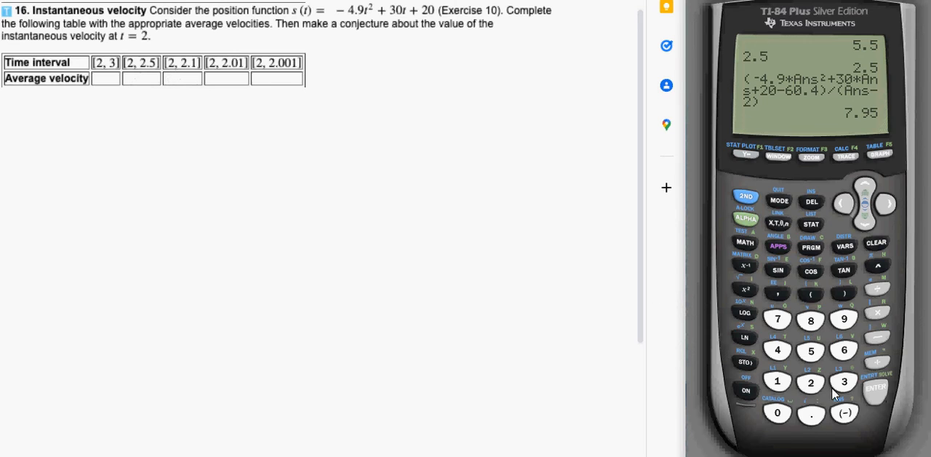
Store 2.1 as Ans and evaluate the expression, giving 9.91.
{"action": "left_click", "coordinate": [811, 383]}
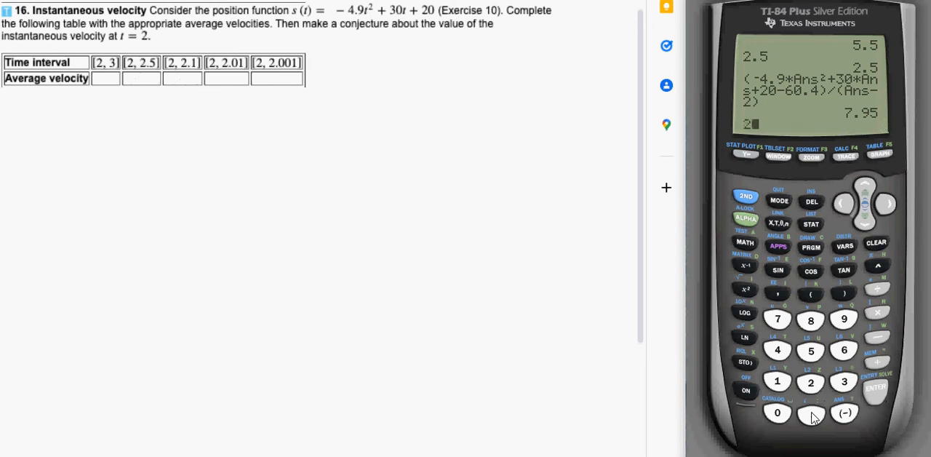
{"action": "left_click", "coordinate": [876, 387]}
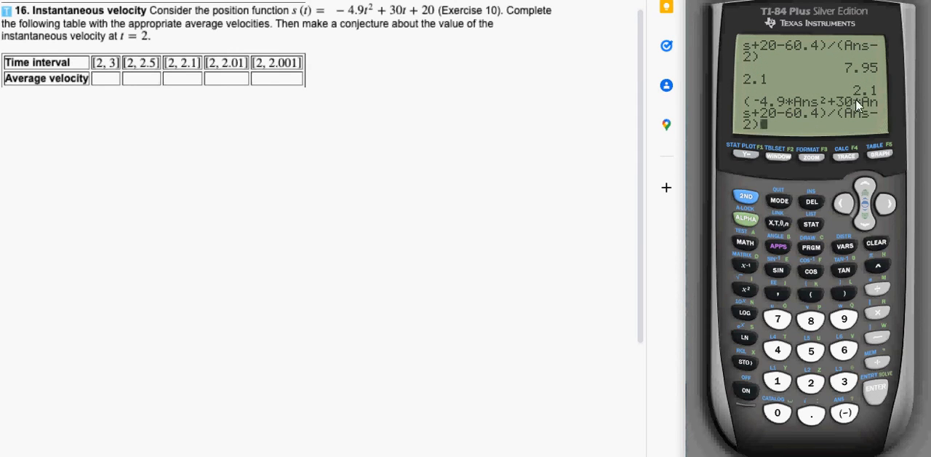
{"action": "mouse_move", "coordinate": [746, 142]}
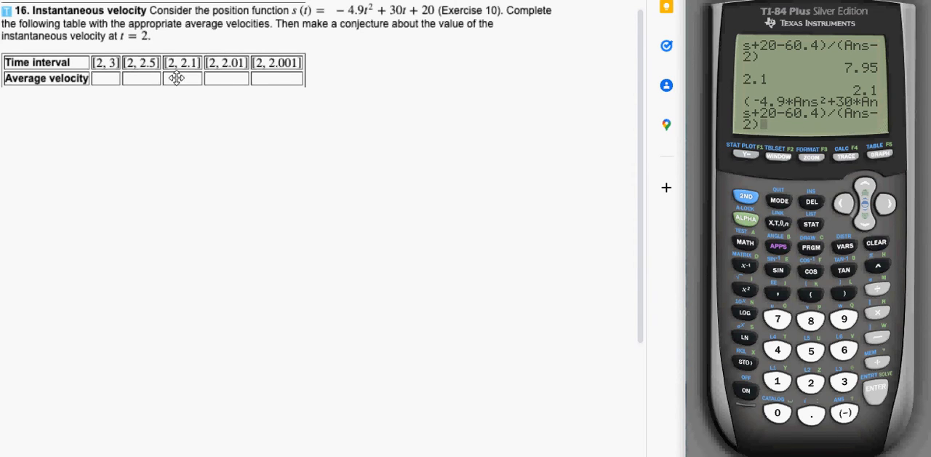
{"action": "mouse_move", "coordinate": [180, 81]}
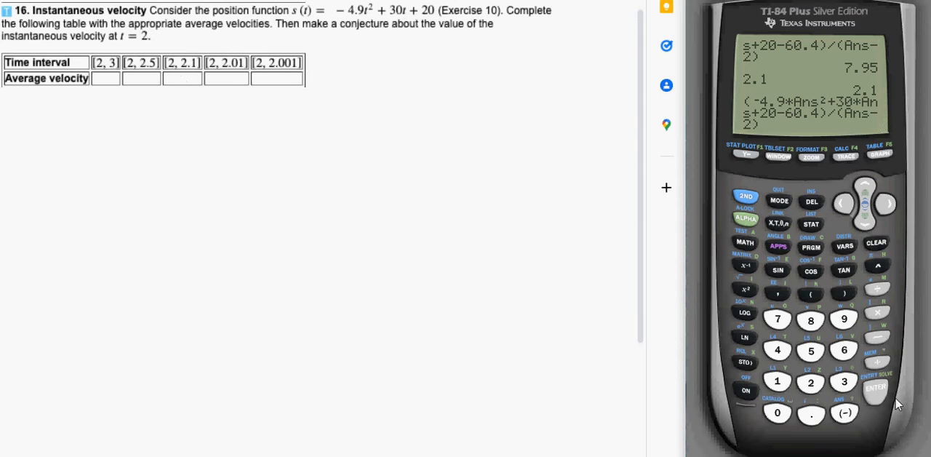
{"action": "left_click", "coordinate": [875, 387]}
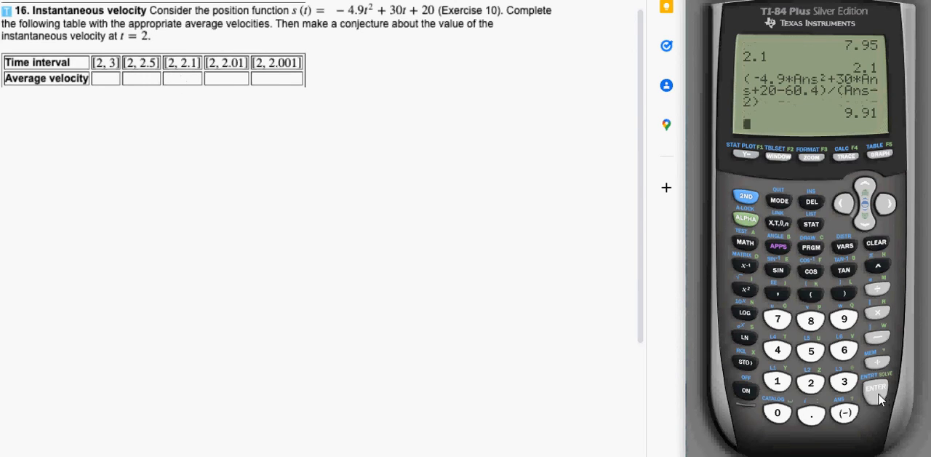
{"action": "mouse_move", "coordinate": [232, 79]}
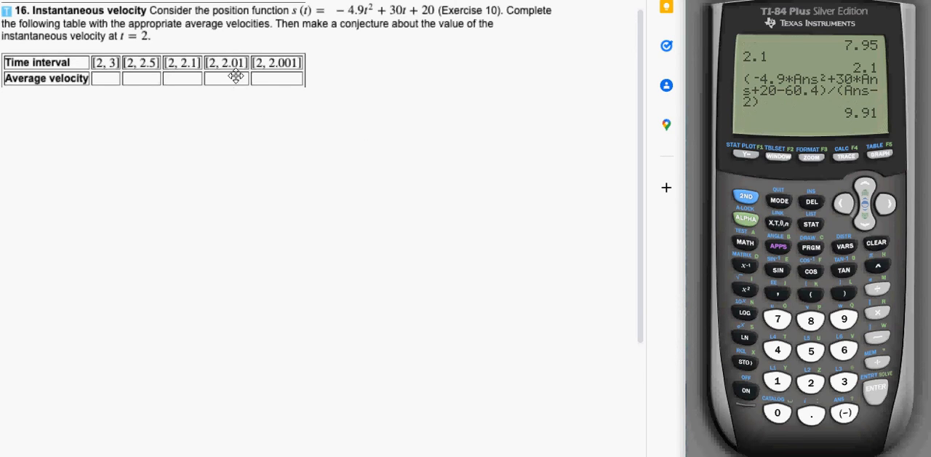
Store 2.01 as Ans, recall the expression and evaluate it to 10.351.
{"action": "left_click", "coordinate": [811, 383]}
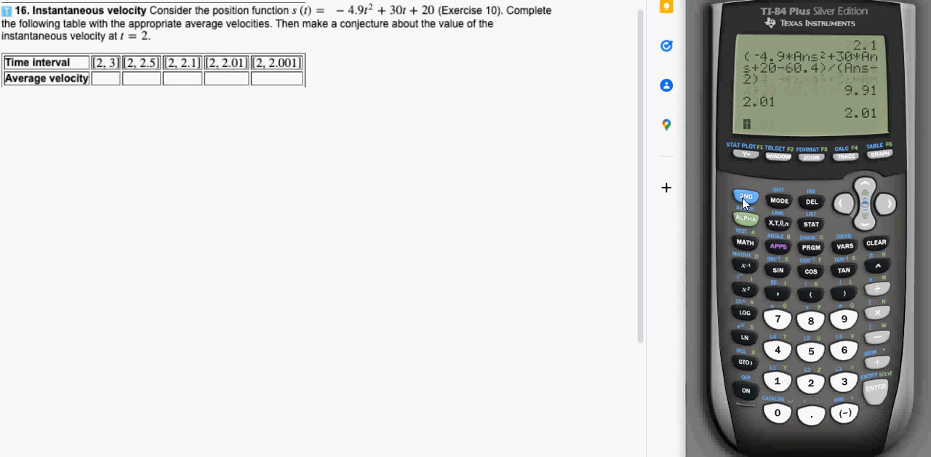
{"action": "left_click", "coordinate": [745, 198]}
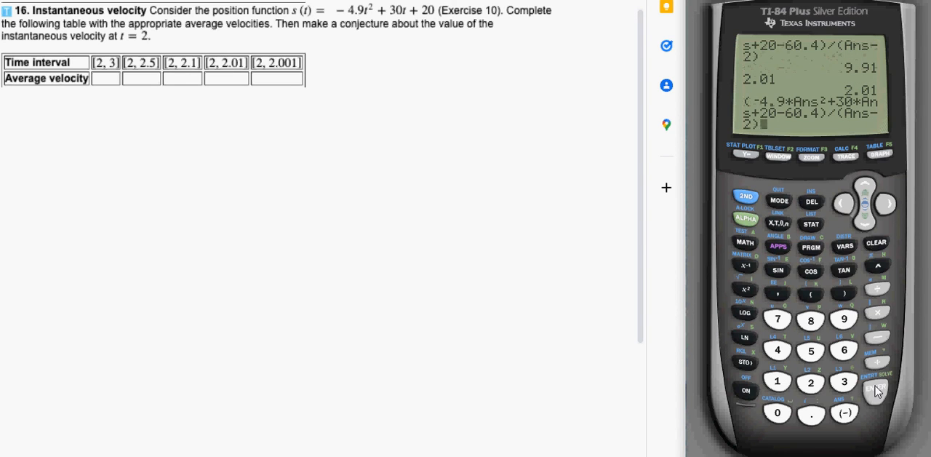
{"action": "left_click", "coordinate": [876, 387]}
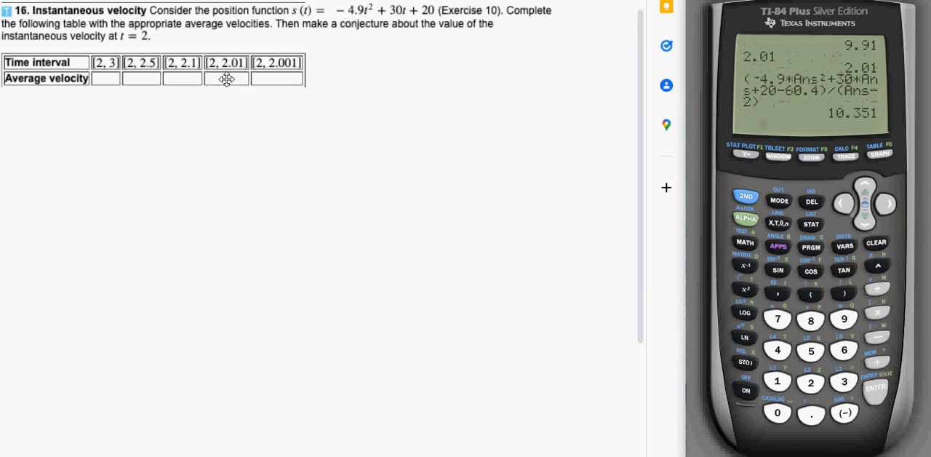
{"action": "mouse_move", "coordinate": [297, 63]}
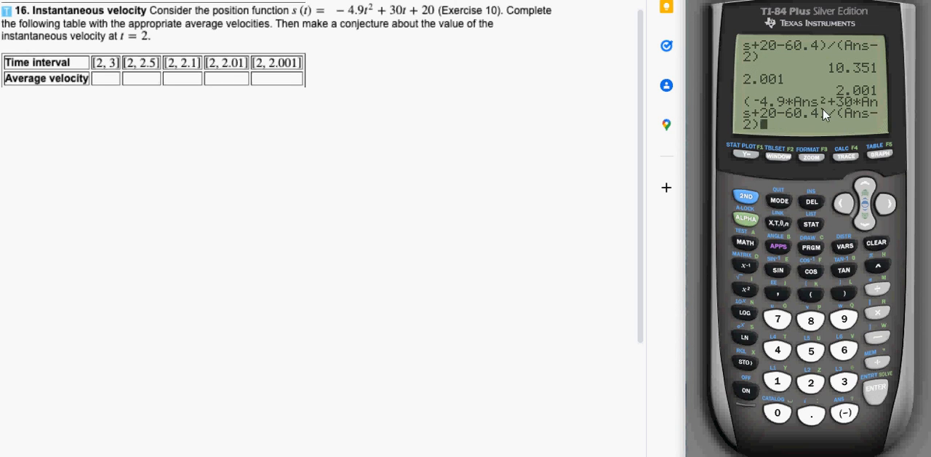
{"action": "mouse_move", "coordinate": [812, 108]}
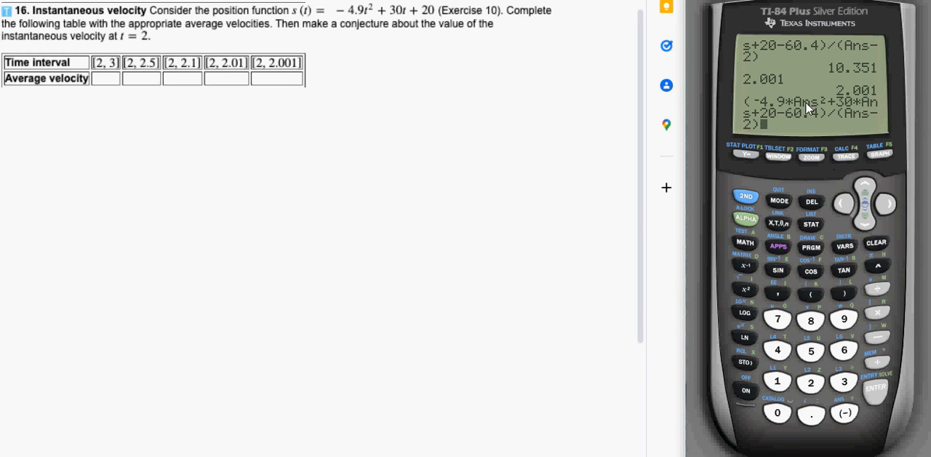
{"action": "mouse_move", "coordinate": [291, 114]}
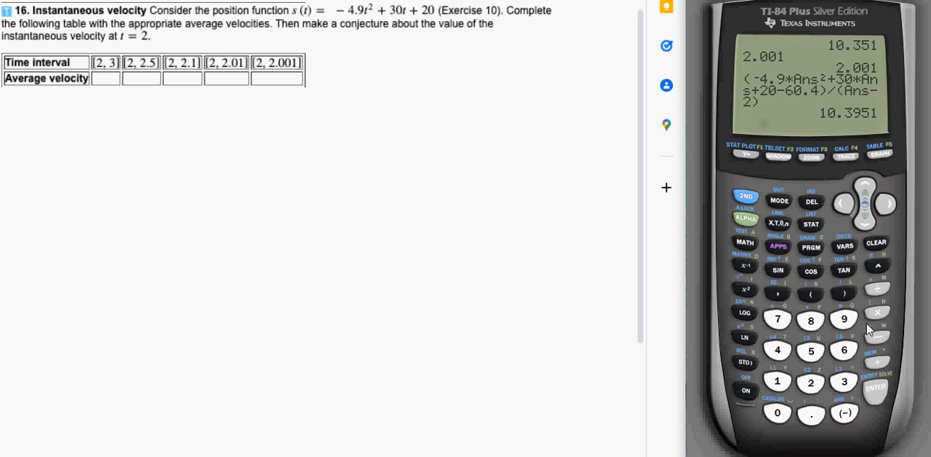
{"action": "mouse_move", "coordinate": [862, 45]}
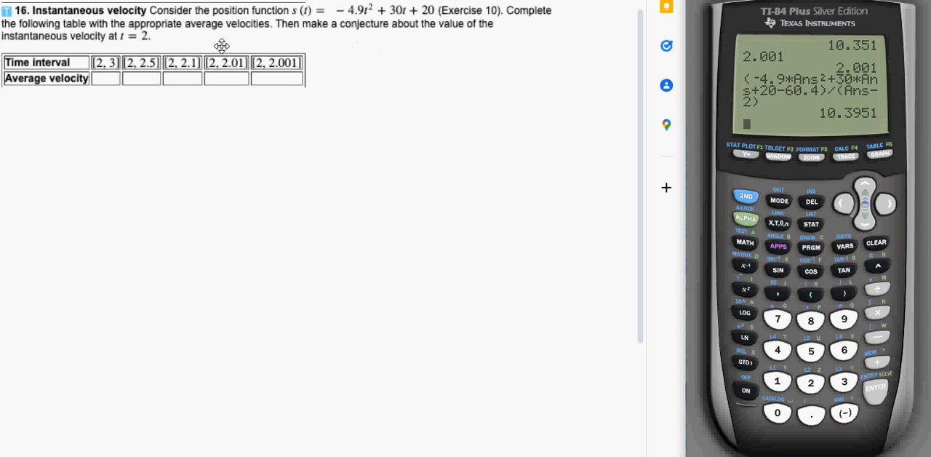
{"action": "mouse_move", "coordinate": [109, 46]}
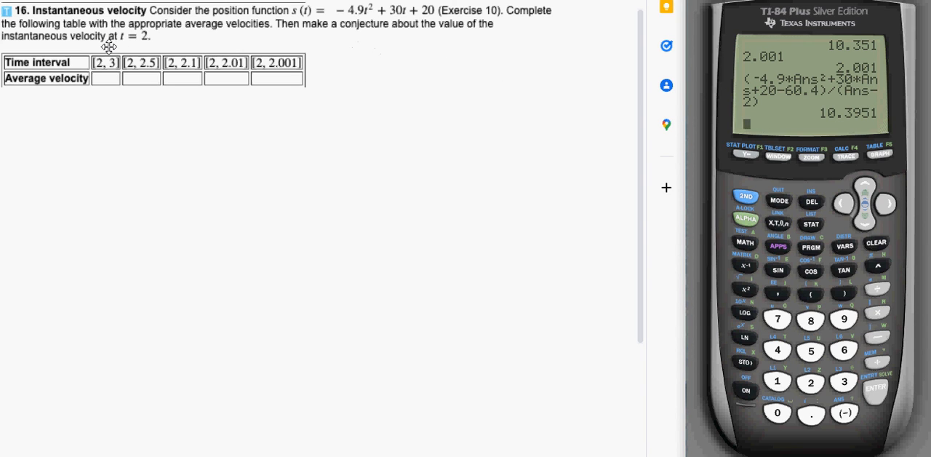
{"action": "mouse_move", "coordinate": [847, 93]}
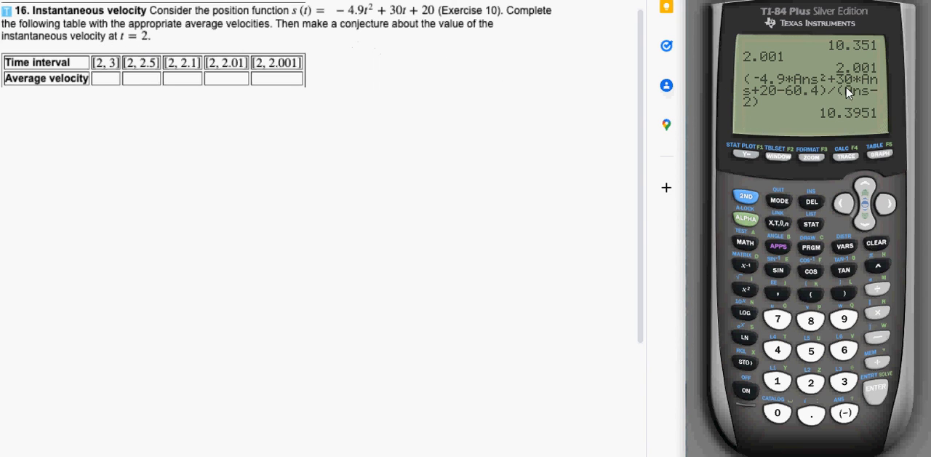
{"action": "mouse_move", "coordinate": [866, 113]}
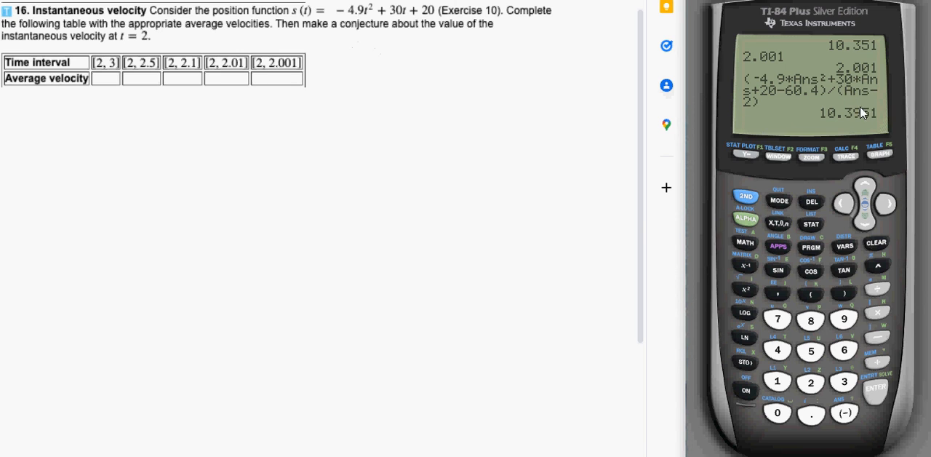
{"action": "mouse_move", "coordinate": [859, 118]}
{"action": "type", "text": "2.0000"}
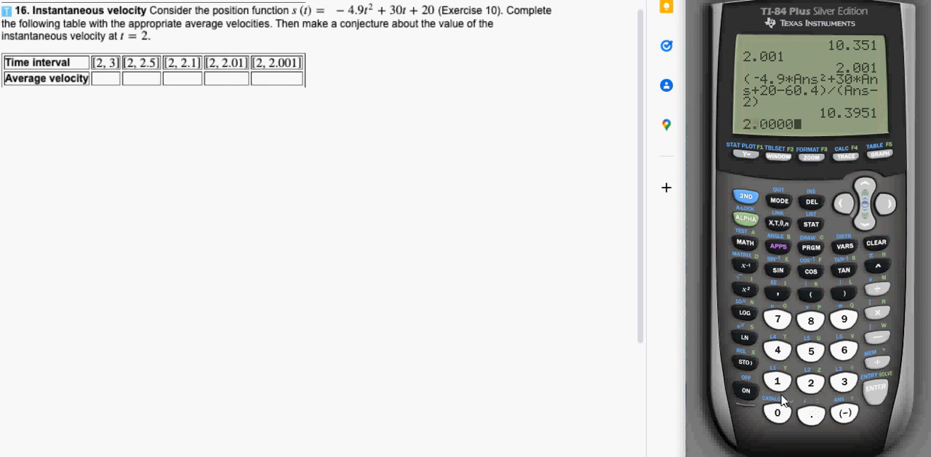
Store 2.00001 as Ans and recall the expression for the [2, 2.00001] interval.
{"action": "left_click", "coordinate": [876, 387]}
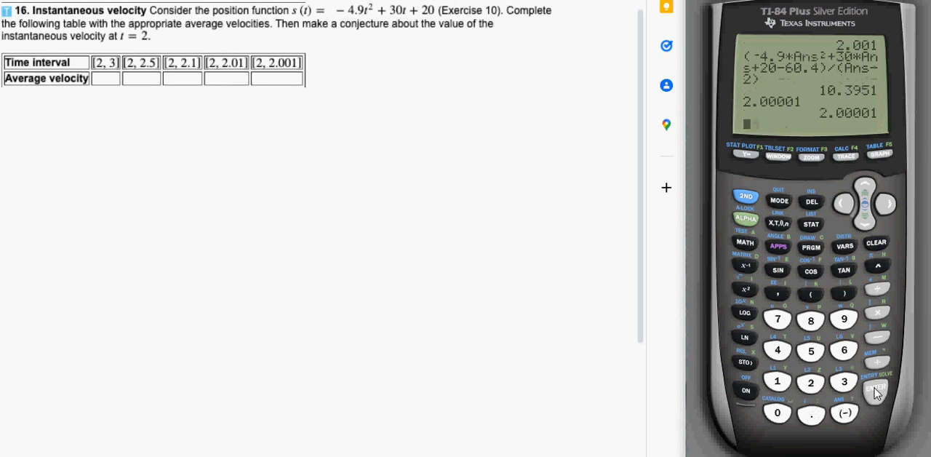
{"action": "mouse_move", "coordinate": [844, 357]}
{"action": "type", "text": "2.00001"}
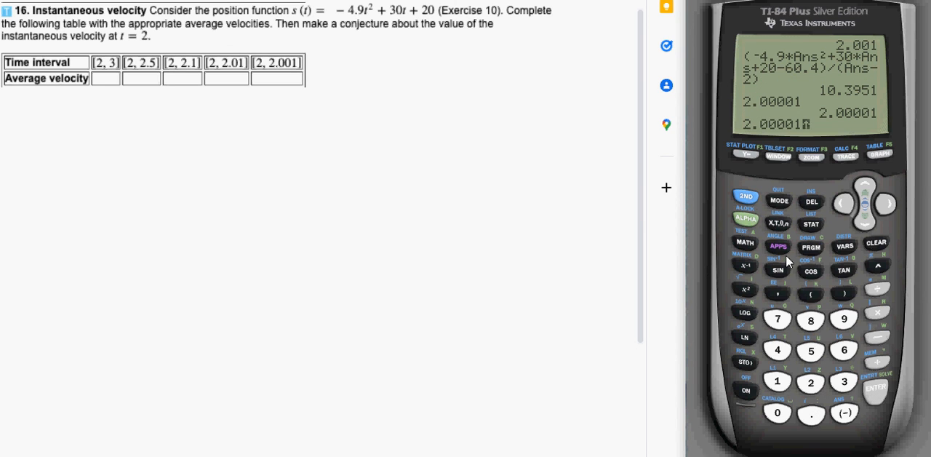
{"action": "left_click", "coordinate": [874, 387]}
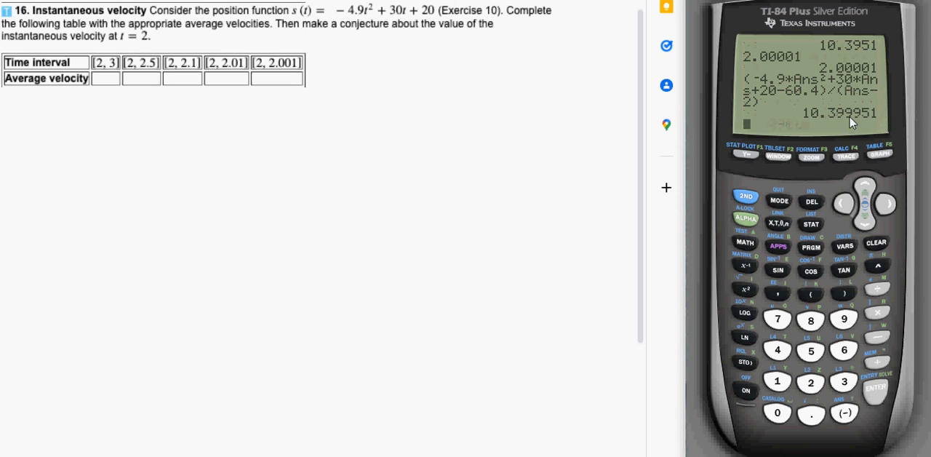
{"action": "mouse_move", "coordinate": [862, 123]}
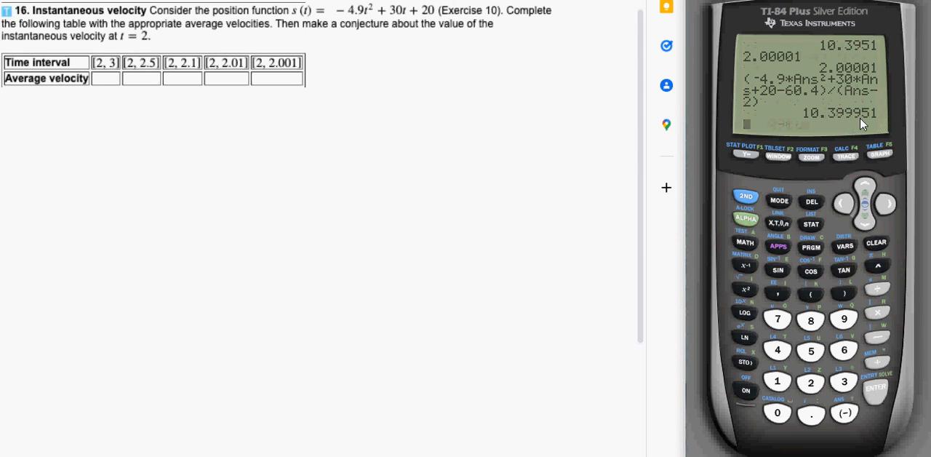
{"action": "mouse_move", "coordinate": [787, 93]}
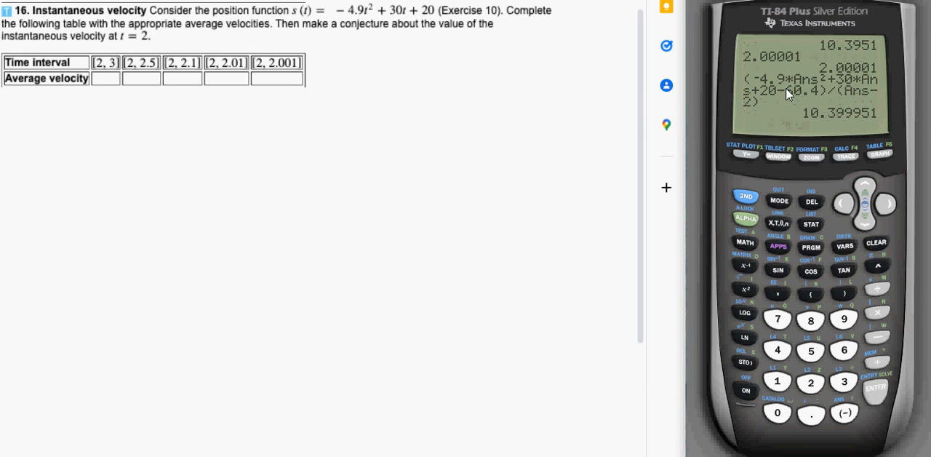
{"action": "mouse_move", "coordinate": [812, 123]}
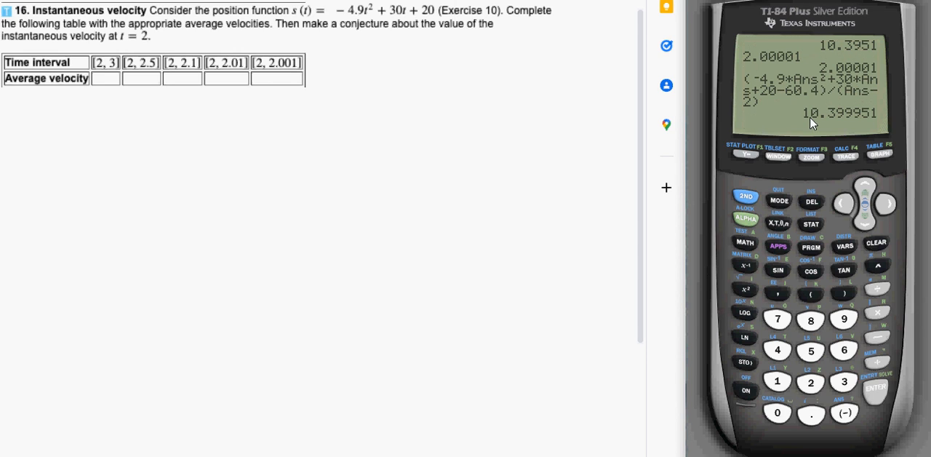